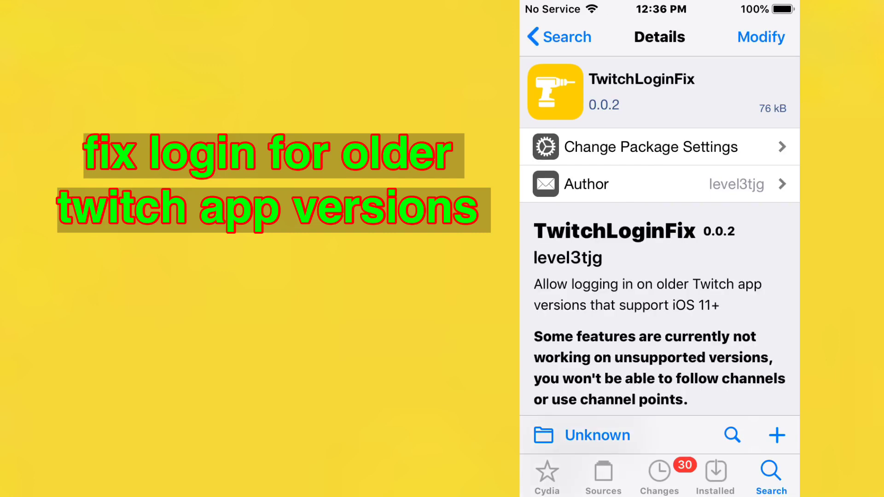
Step: Scroll the Aerial 2 details down through its status-bar icon colouring Description and Key features
scroll(down, 3)
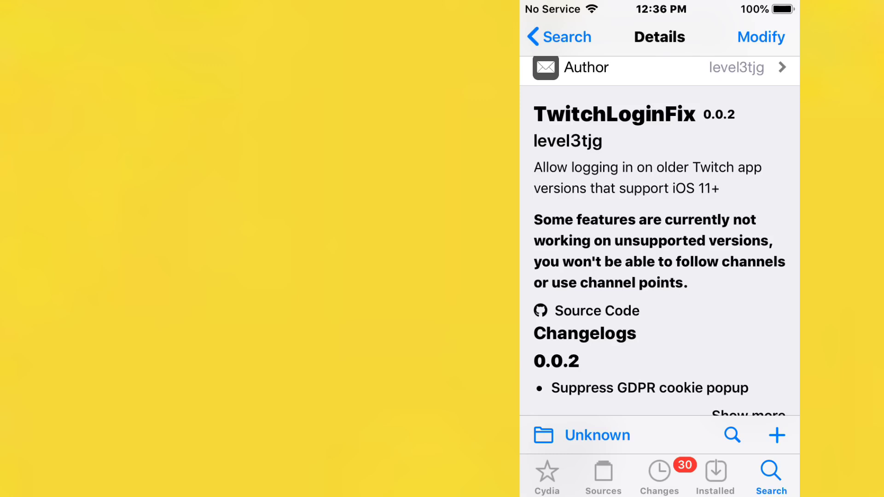
scroll(down, 3)
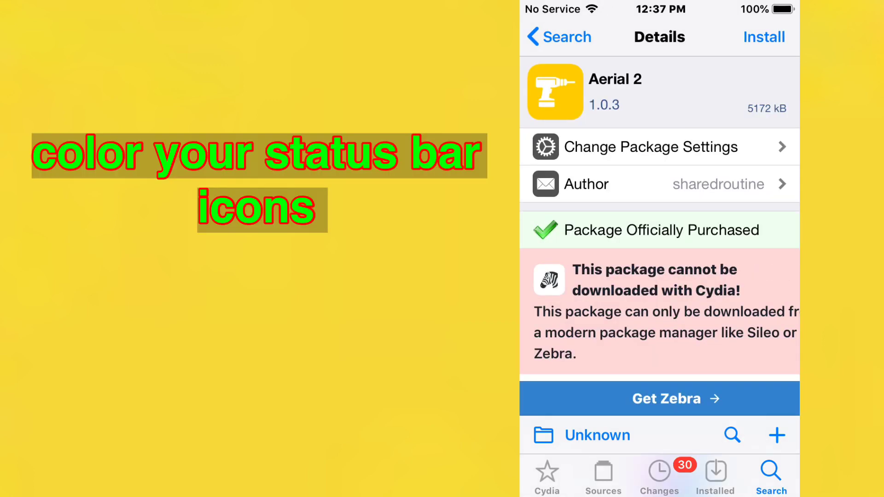
scroll(down, 3)
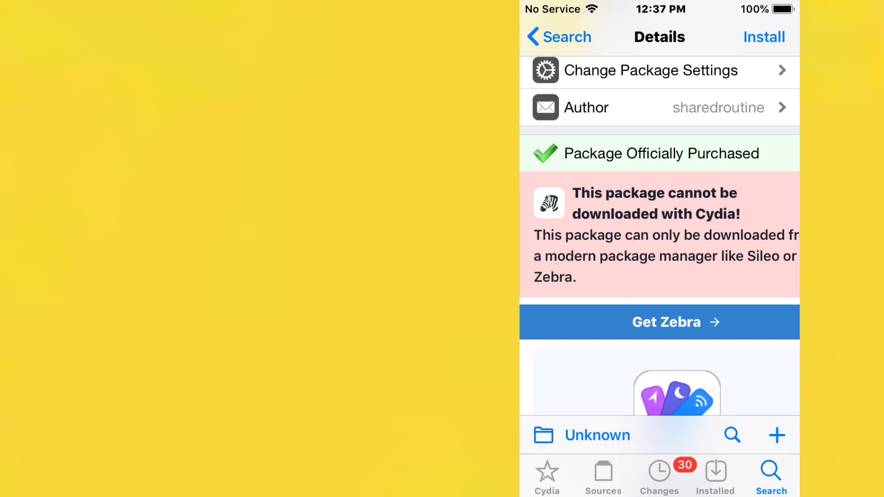
scroll(down, 3)
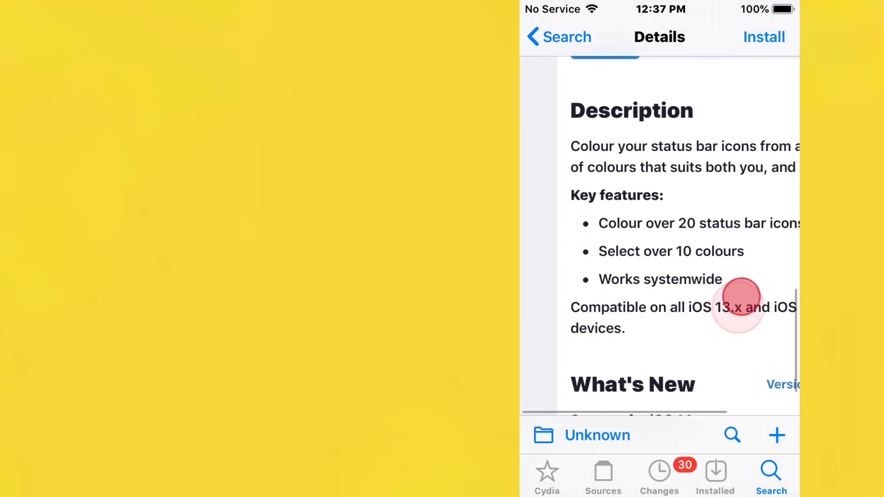
scroll(up, 3)
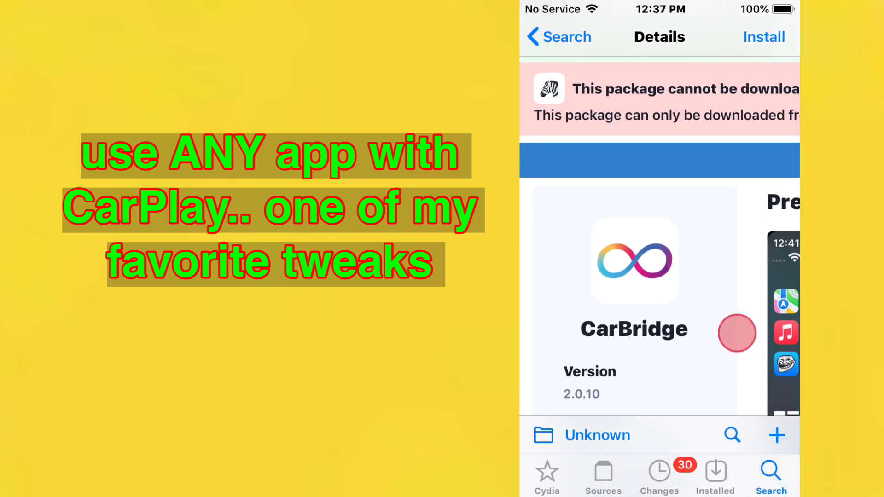
Step: Scroll the CarBridge details through version info, CarPlay Description and Refund policy, then back to Description
scroll(up, 3)
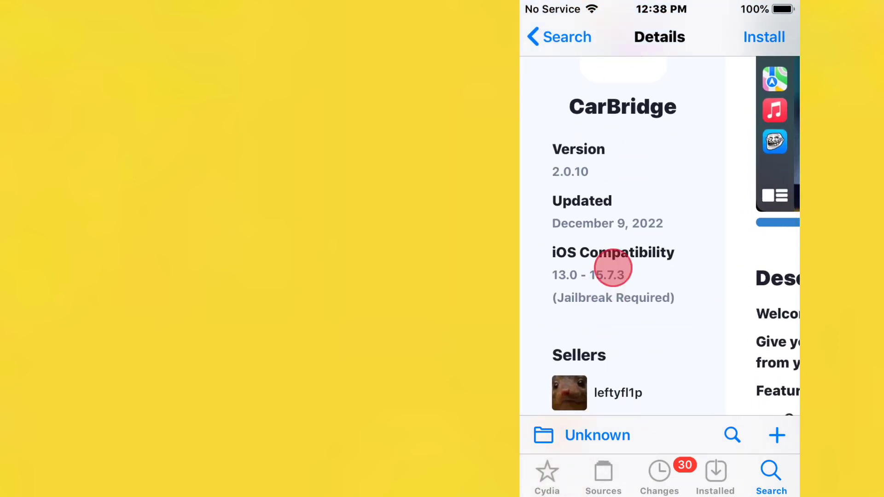
scroll(down, 3)
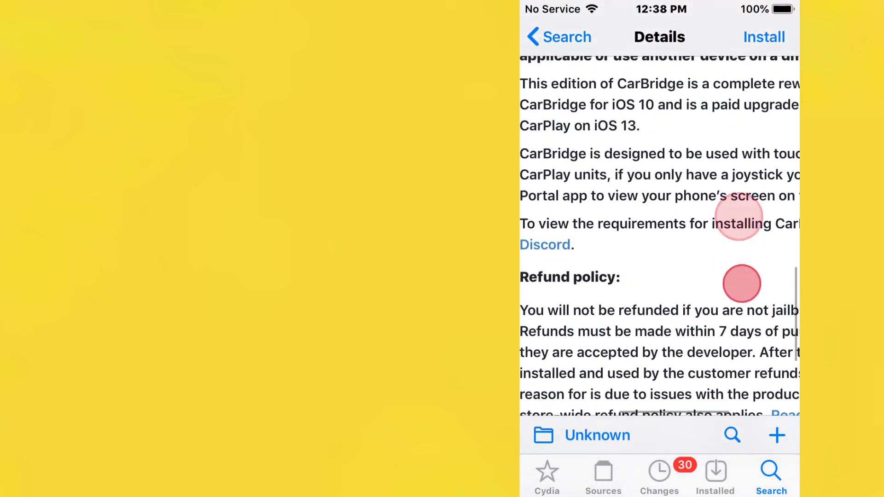
scroll(up, 3)
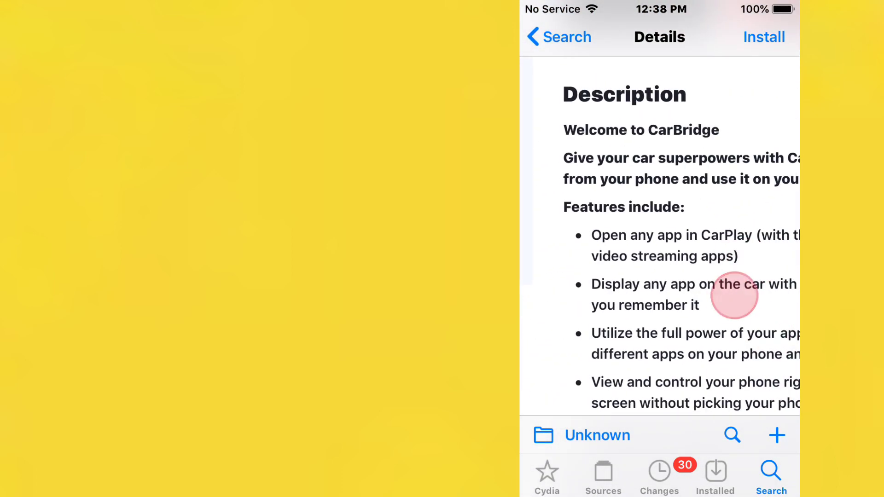
scroll(up, 3)
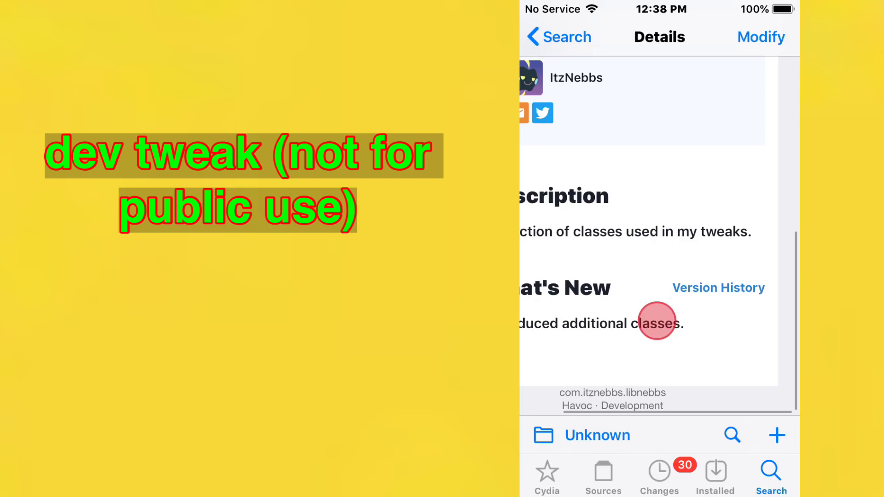
Step: Scroll the libNebbs and HookKit Framework details, then return to the 'Hookki' search results
scroll(up, 3)
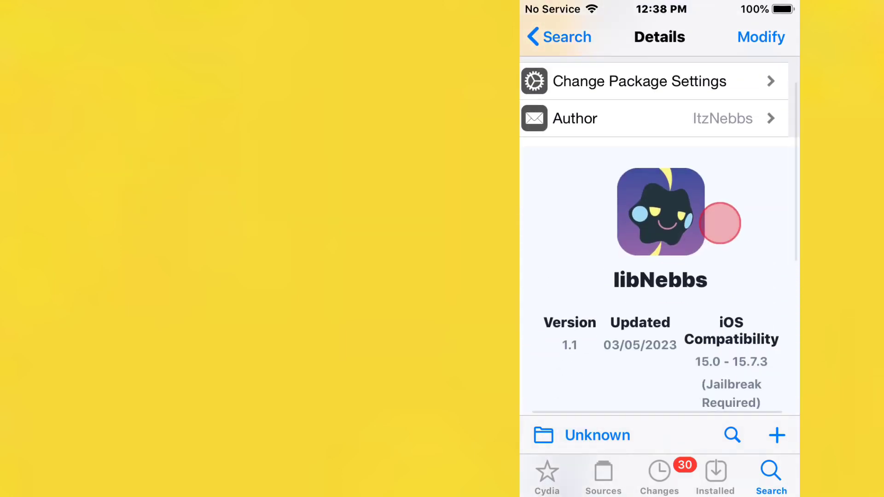
scroll(down, 3)
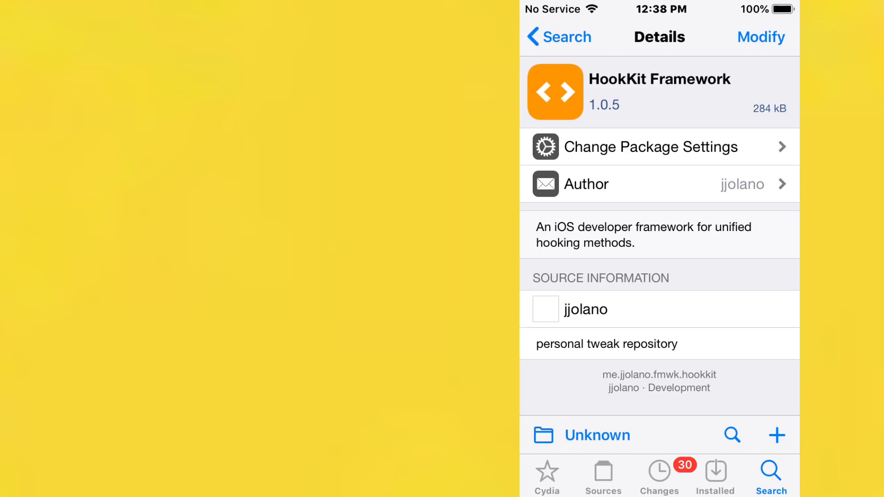
click(558, 36)
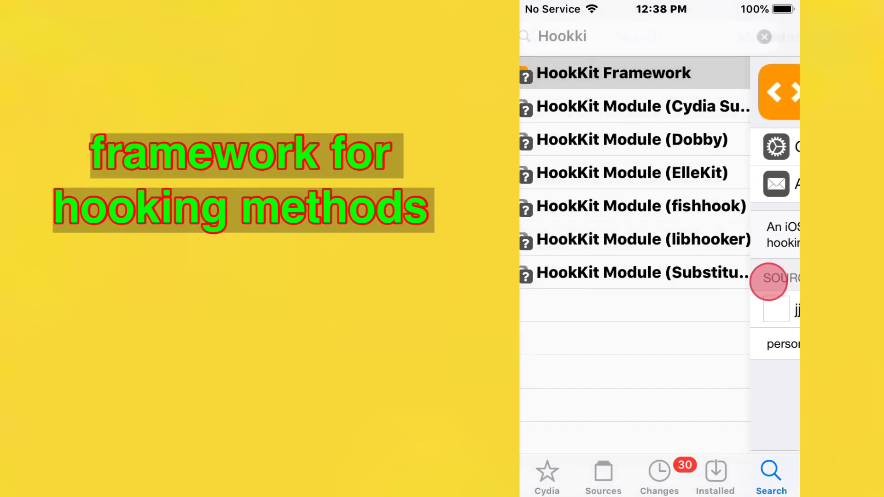
click(614, 72)
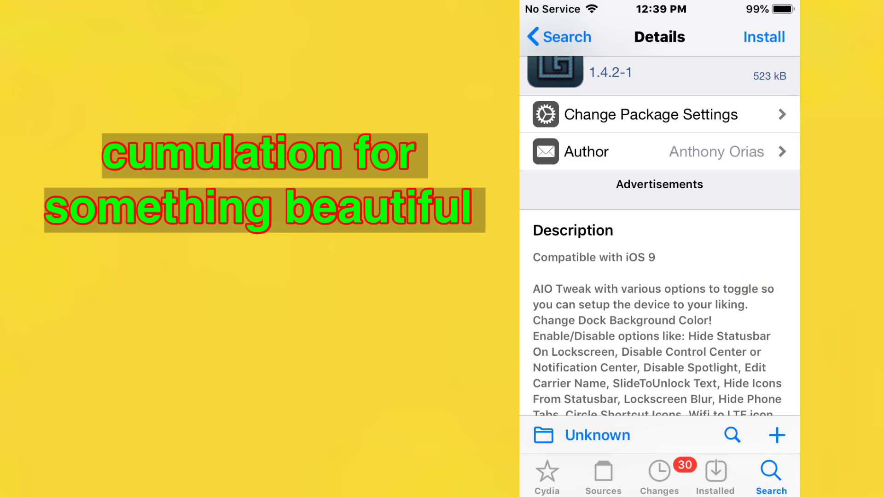
Step: Scroll the AIO tweak 1.4.2-1 details down to its feature Description
scroll(down, 3)
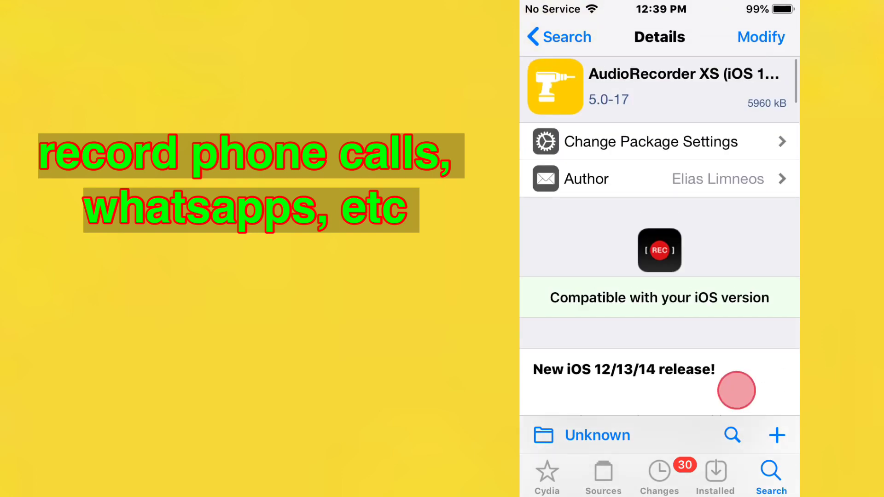
Step: Scroll through the Audio Recorder XS description of call and WhatsApp recording
scroll(up, 3)
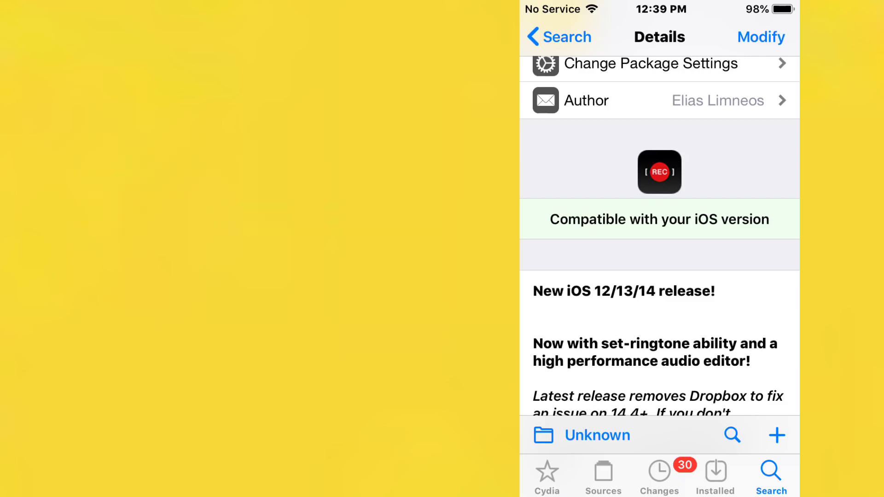
scroll(down, 3)
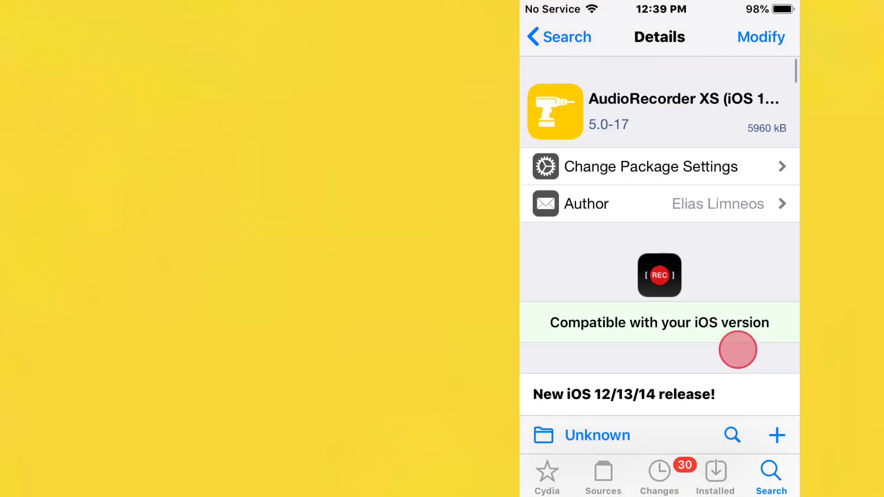
scroll(up, 3)
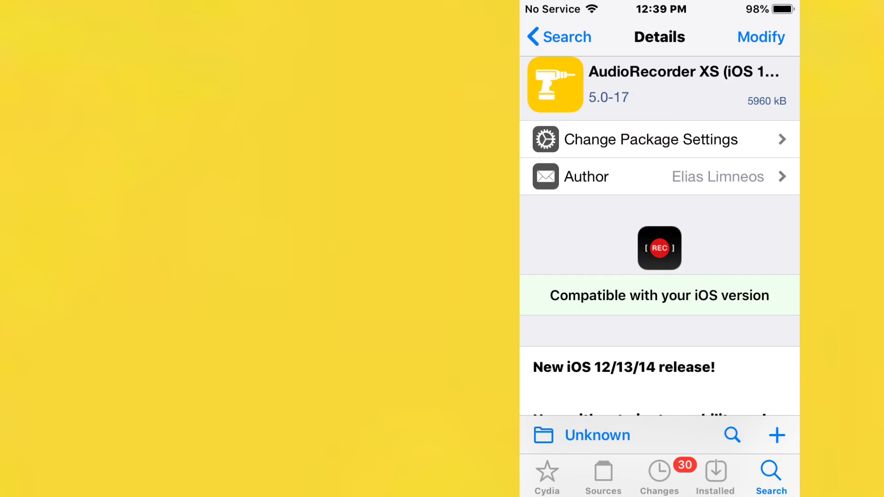
scroll(up, 3)
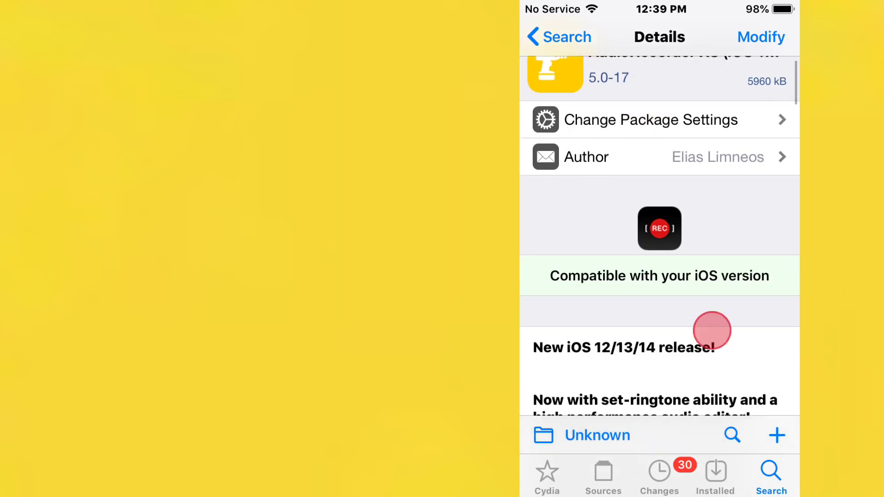
scroll(down, 3)
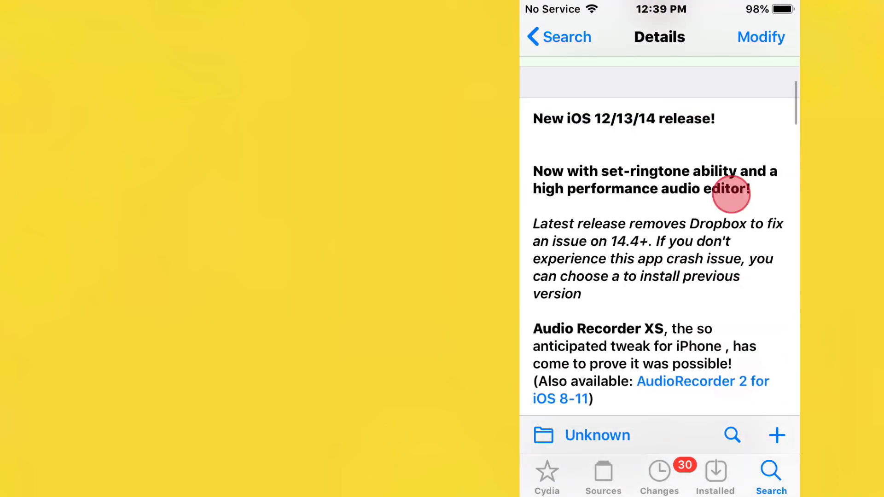
scroll(down, 3)
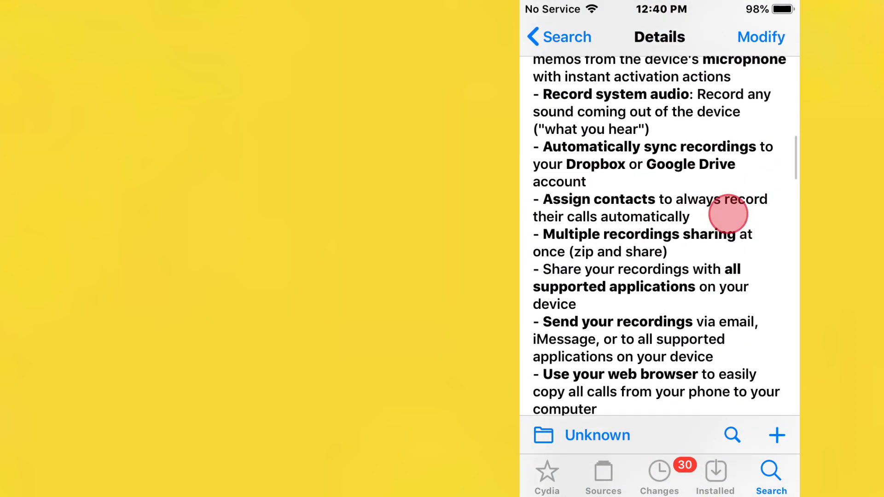
scroll(down, 3)
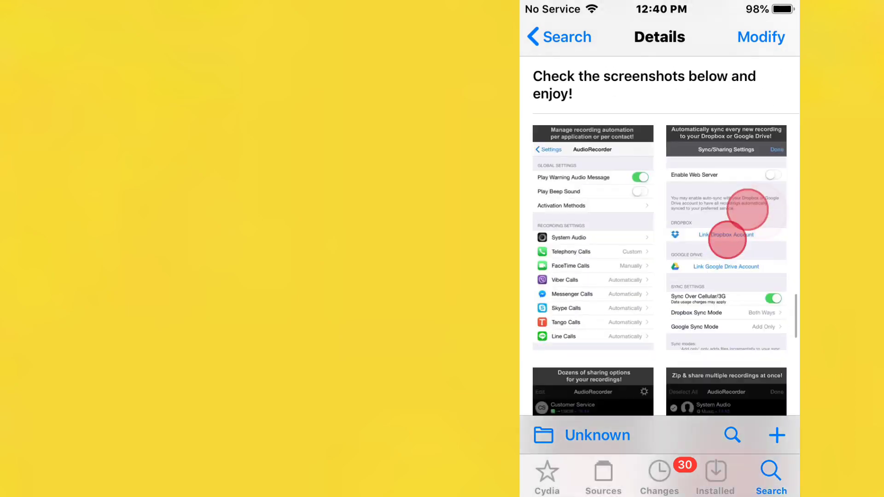
Step: Scroll the Audio Recorder XS details to its legal disclaimer and $3.99 price
scroll(up, 3)
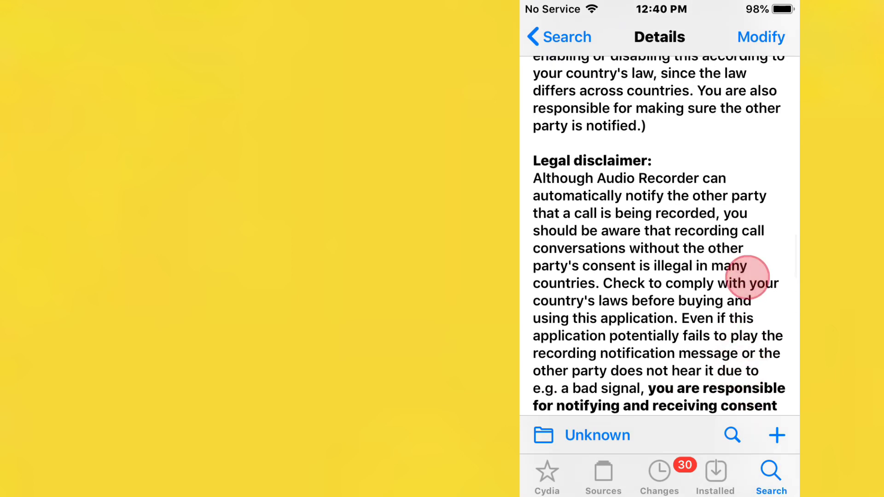
scroll(up, 3)
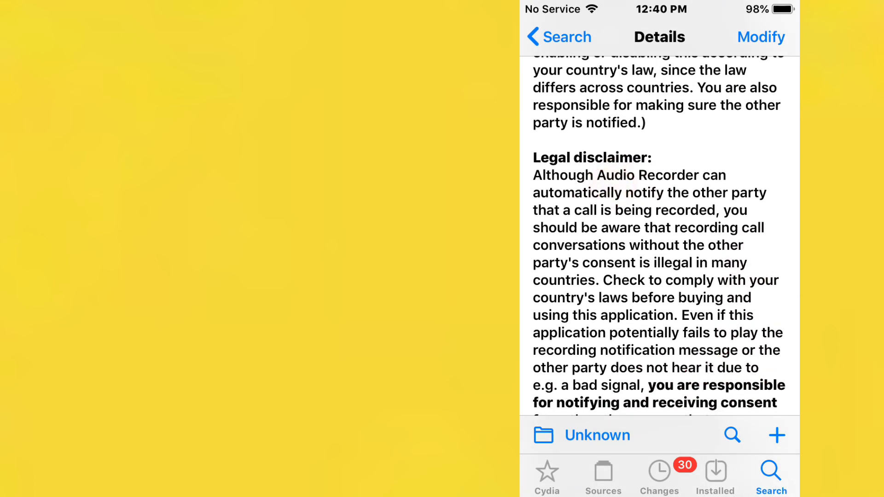
scroll(up, 3)
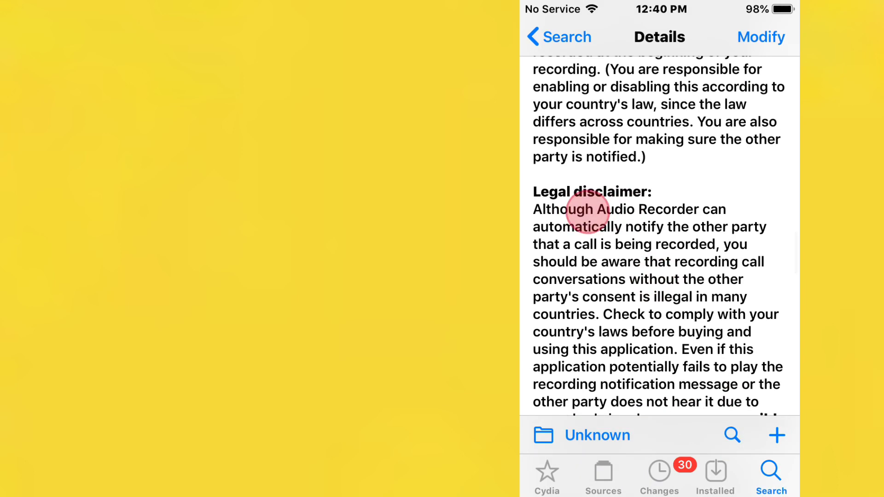
scroll(down, 3)
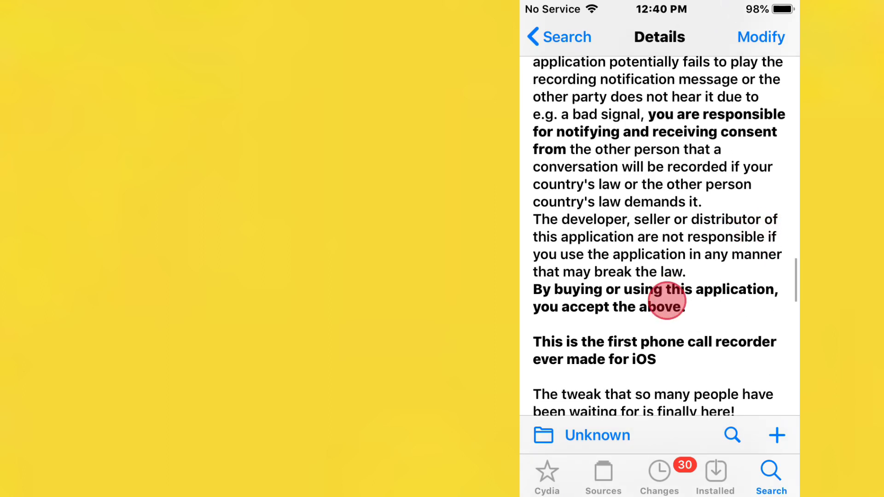
scroll(down, 3)
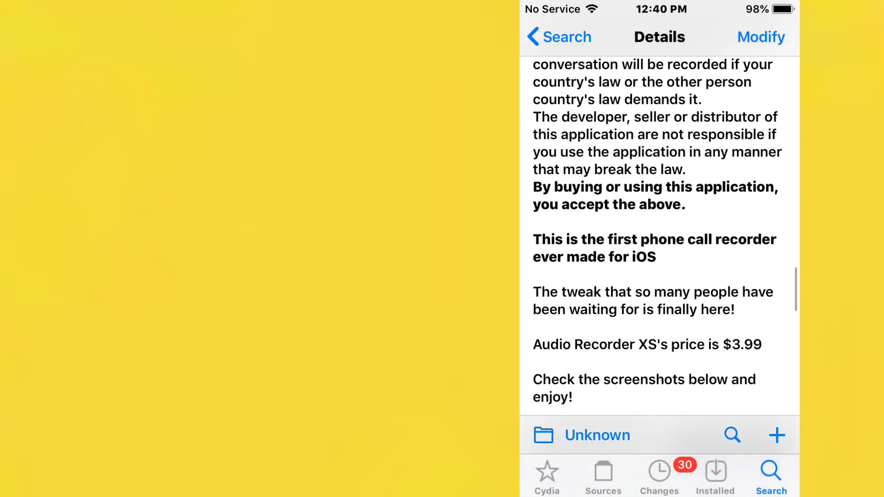
scroll(up, 3)
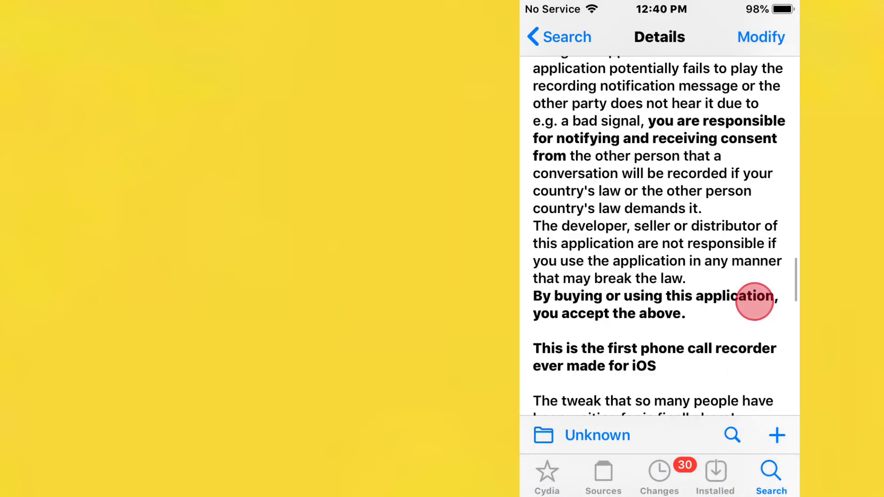
scroll(down, 3)
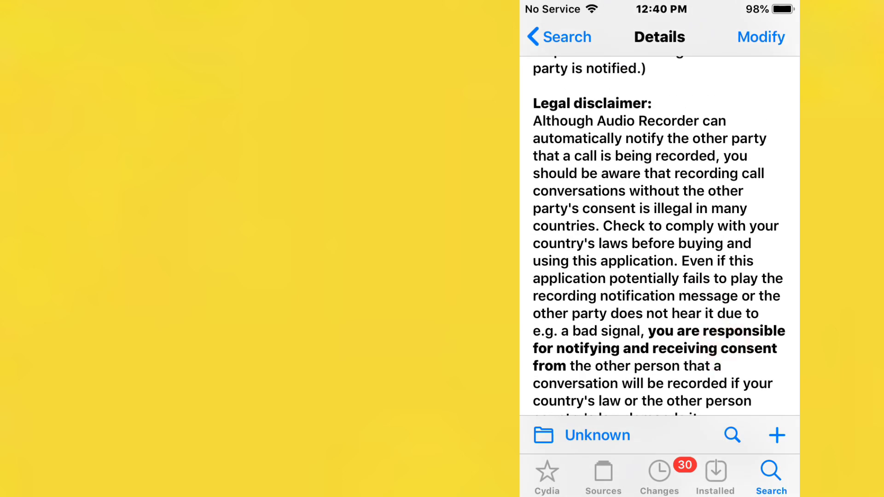
scroll(up, 3)
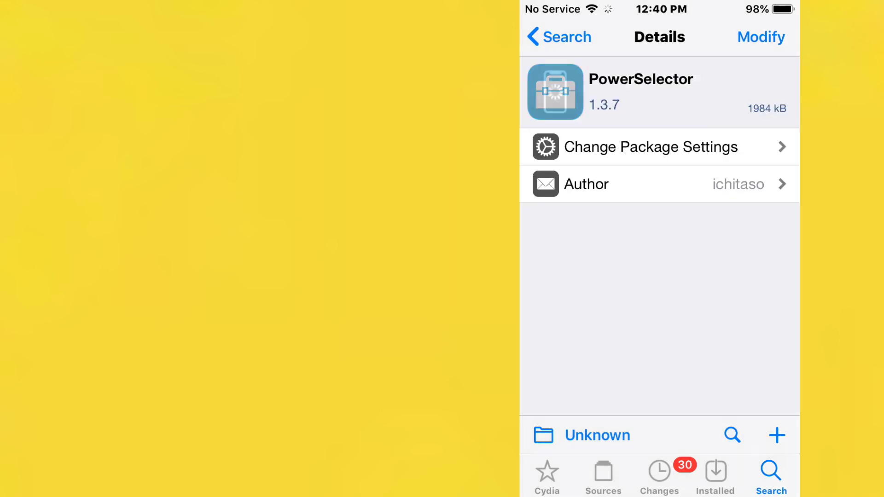
Step: Scroll PowerSelector details past iOS 11–16 Compatibility, free Price and Depends into the UserSpace Reboot notes
scroll(down, 3)
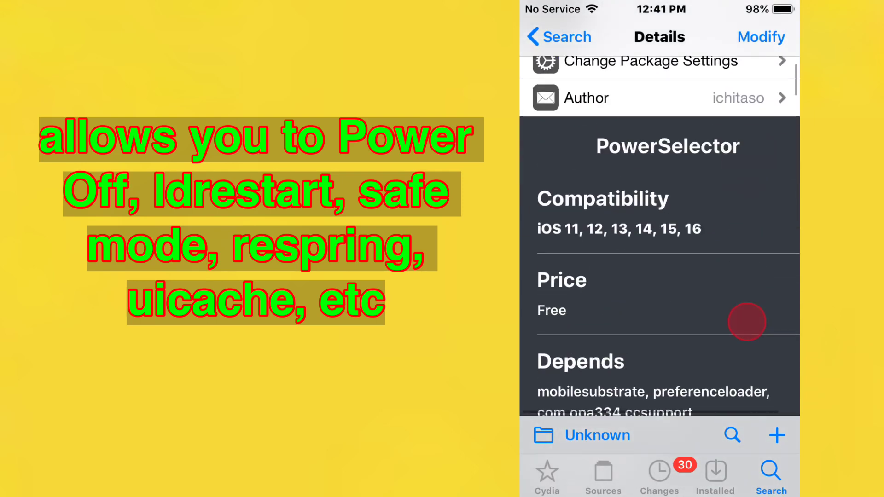
scroll(up, 3)
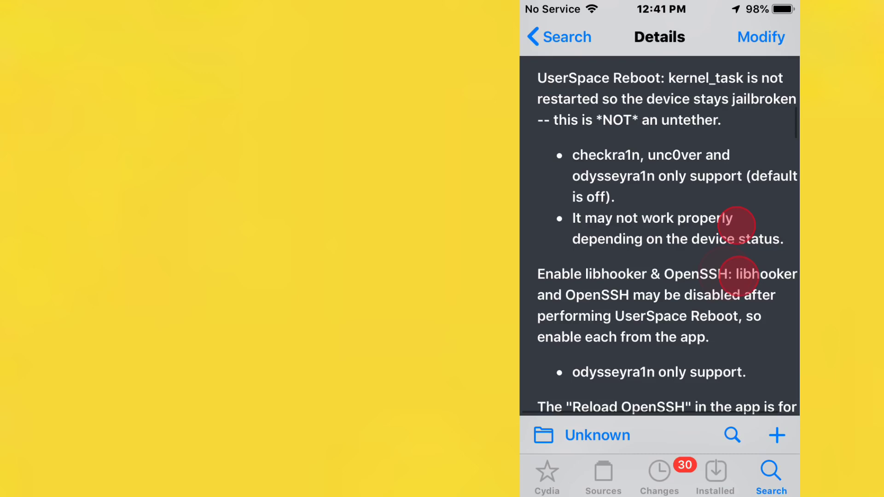
scroll(up, 3)
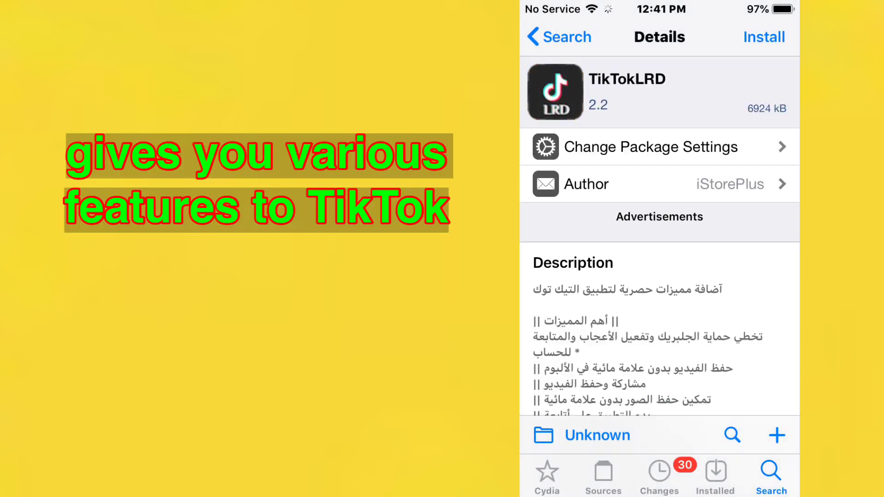
Step: Scroll TikTokLRD's feature list down to the 20 SAR five-month activation code note and screenshot
scroll(down, 3)
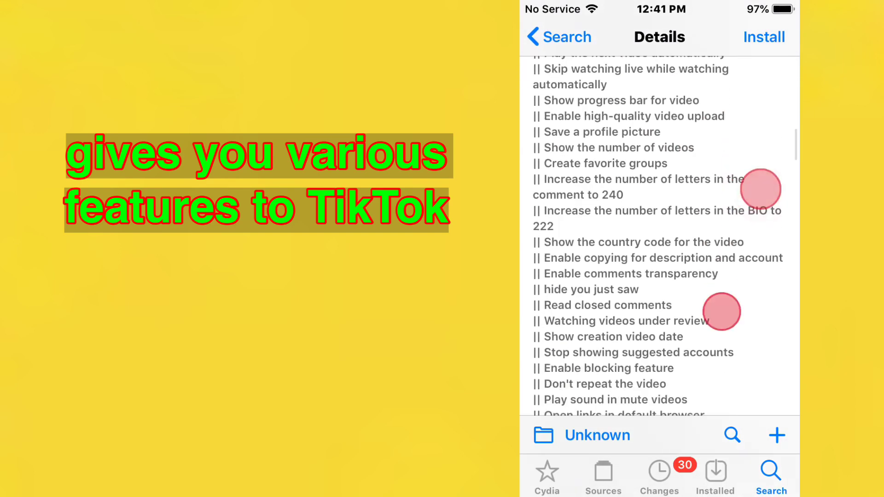
scroll(down, 3)
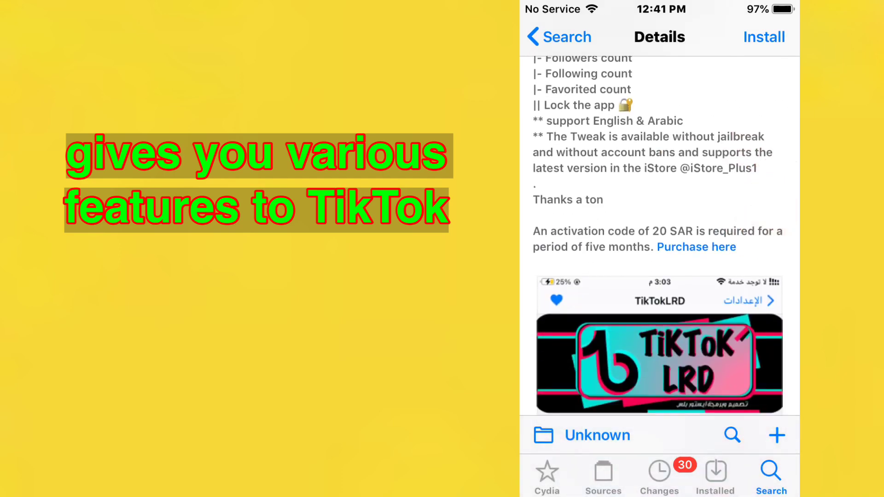